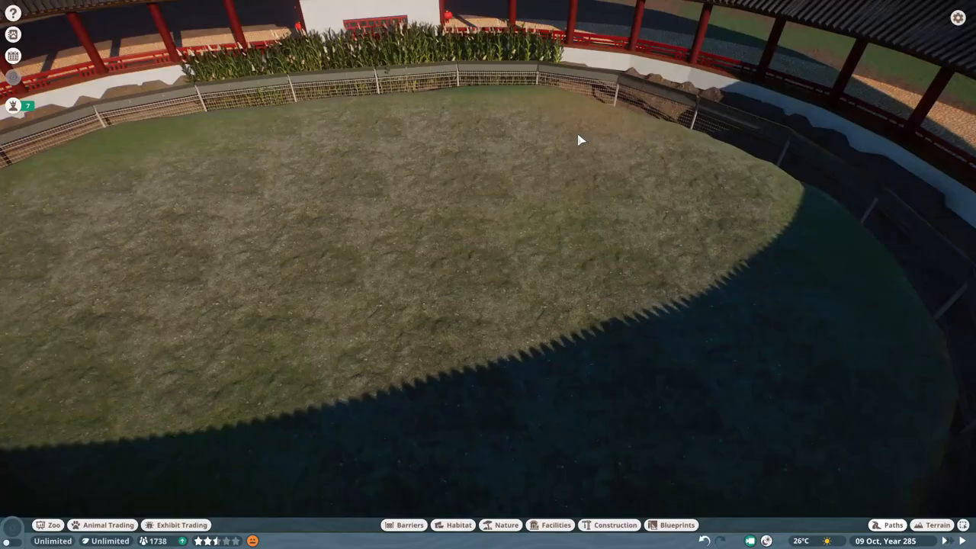
Step: Pile Taiga Rock 02 pieces in the habitat and browse Japanese macaques for adoption
left_click(506, 525)
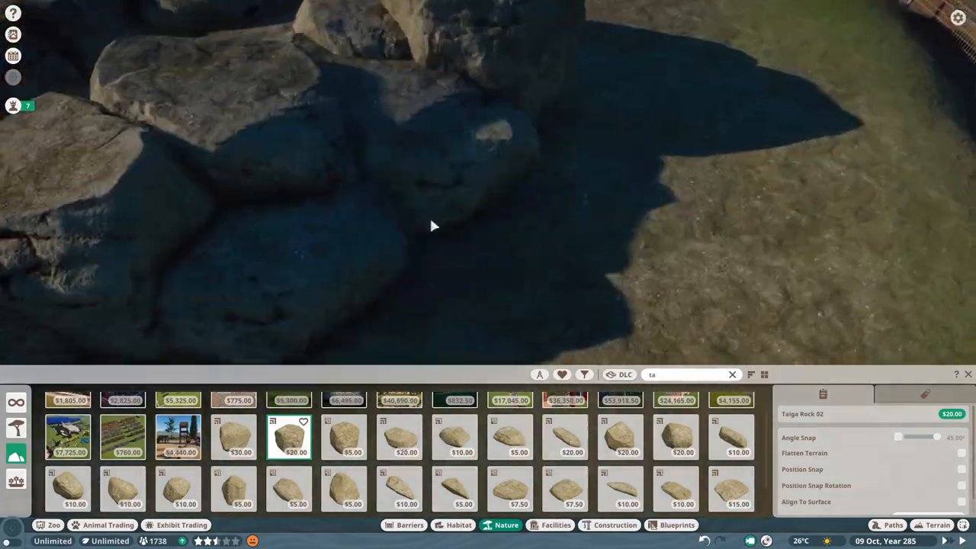
left_click(731, 437)
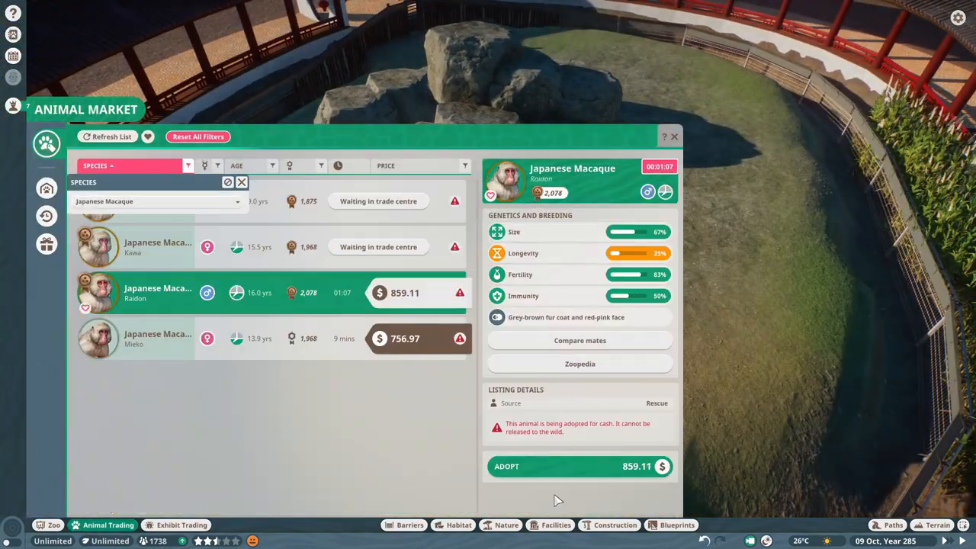
Step: Adopt a Japanese macaque and browse East Asia construction pieces
left_click(674, 137)
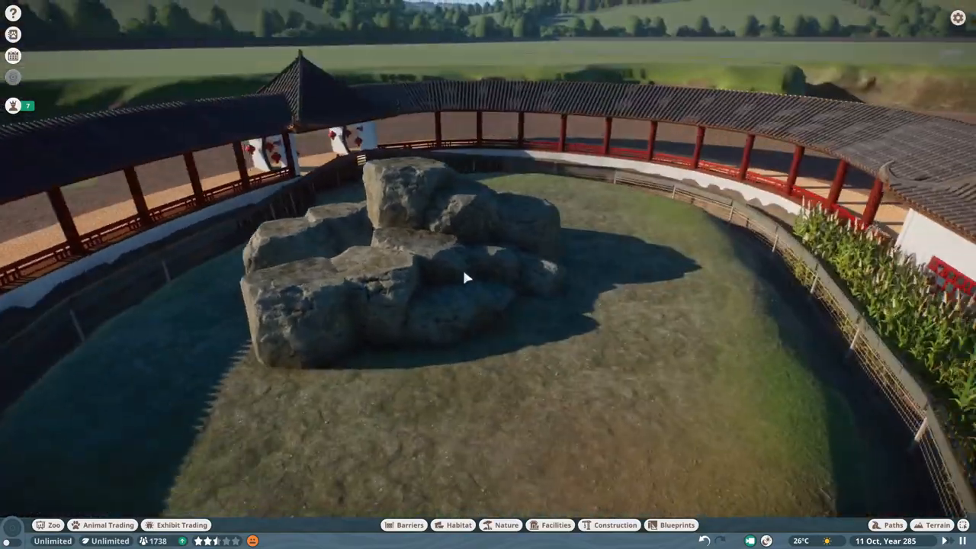
left_click(505, 524)
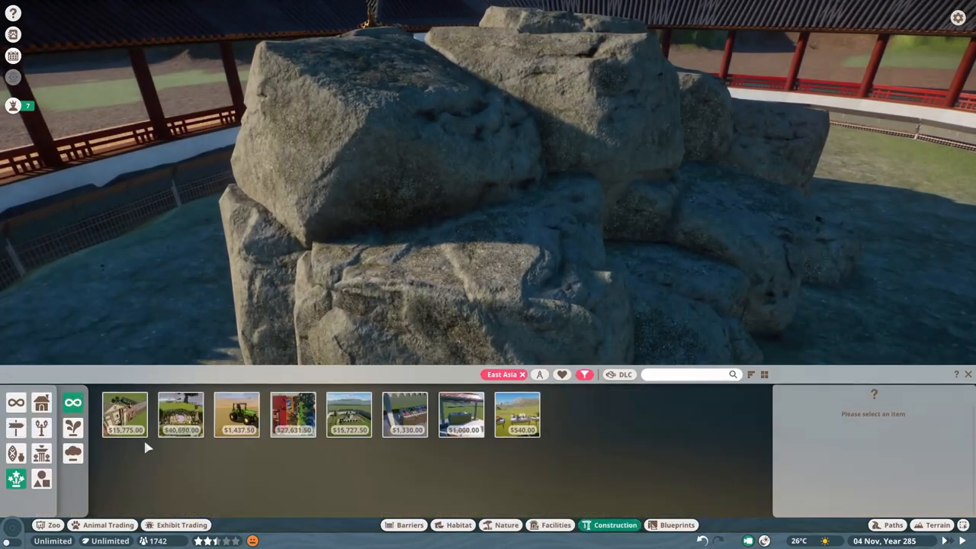
Step: Set a murky Special Effect Waterfall on the rock face and add more Taiga Rock 02
left_click(72, 428)
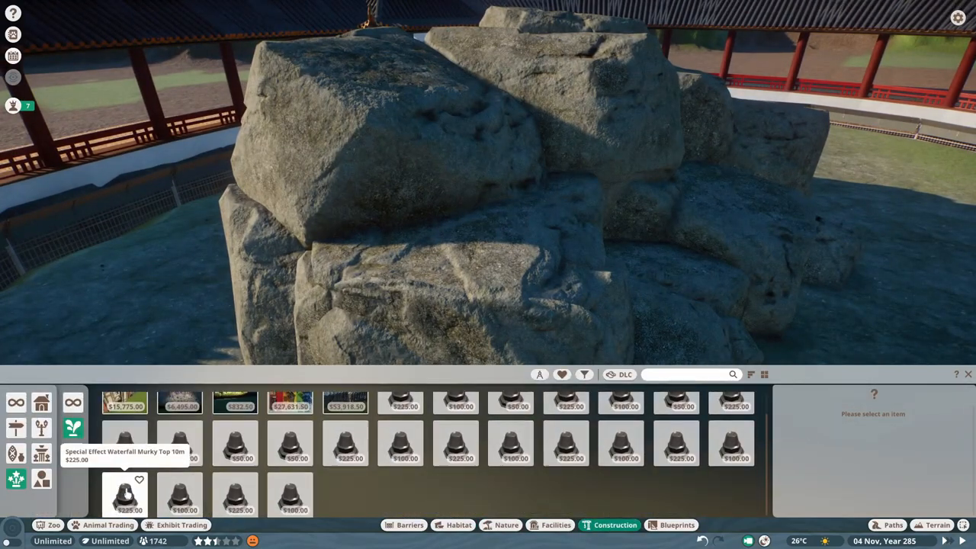
left_click(290, 496)
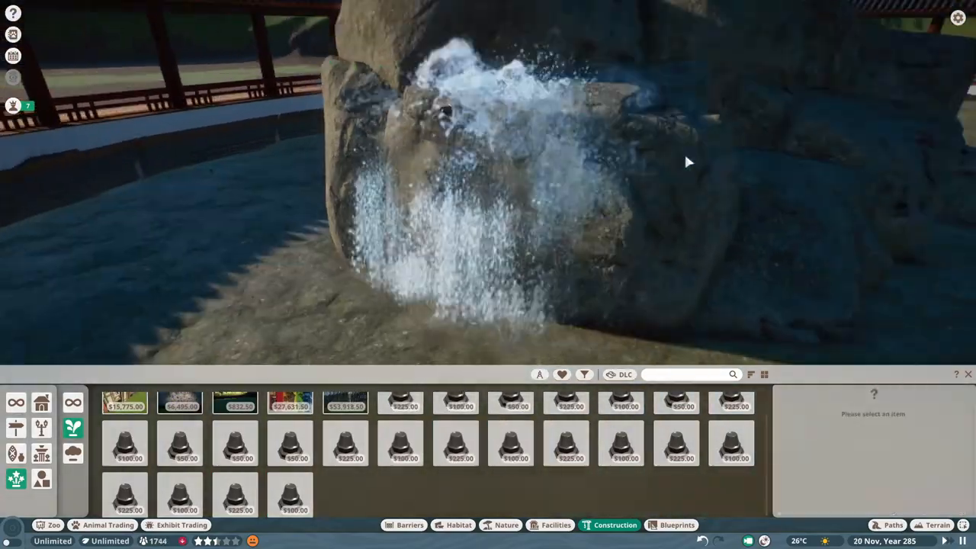
left_click(511, 444)
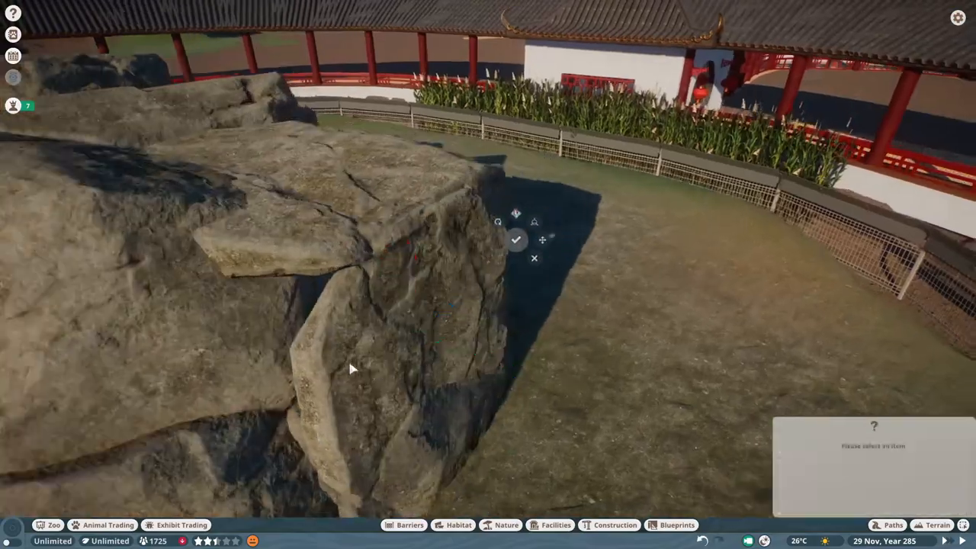
left_click(614, 524)
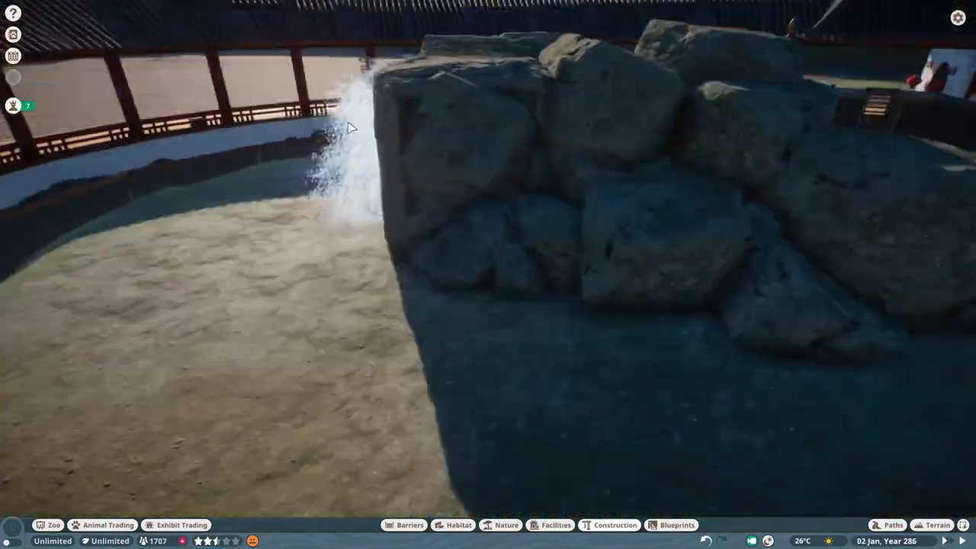
left_click(937, 525)
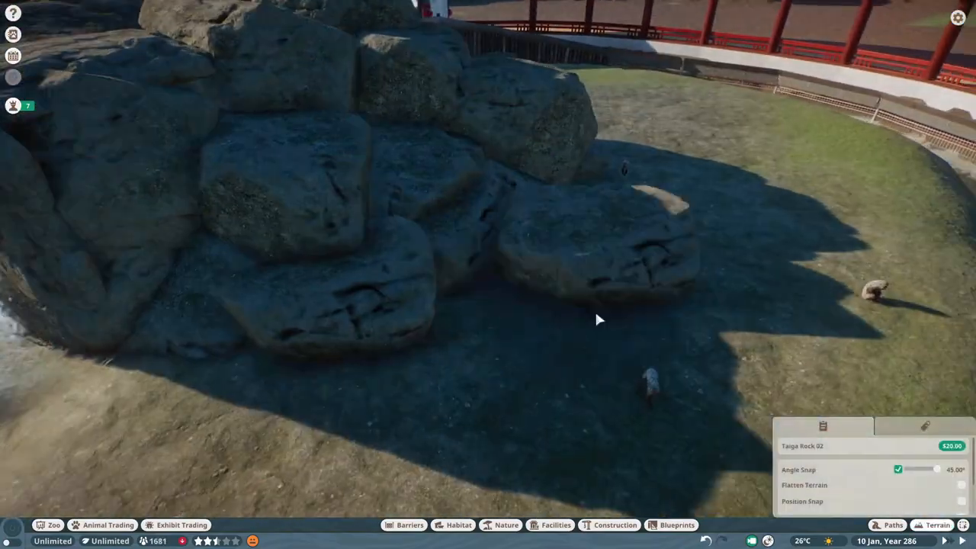
Step: Fill the pile's base with Taiga Rock Cladding 2x2 01 and show the traversable overlay
left_click(509, 436)
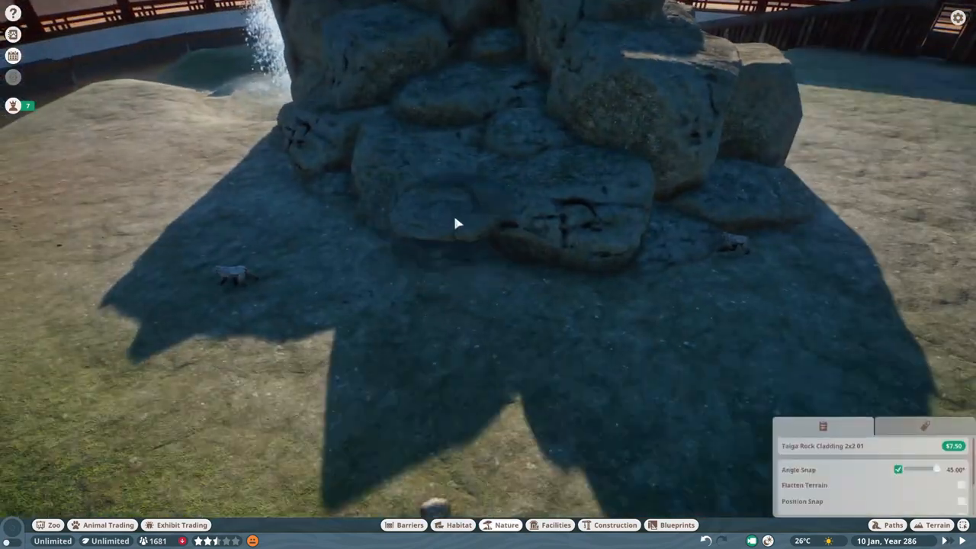
left_click(506, 525)
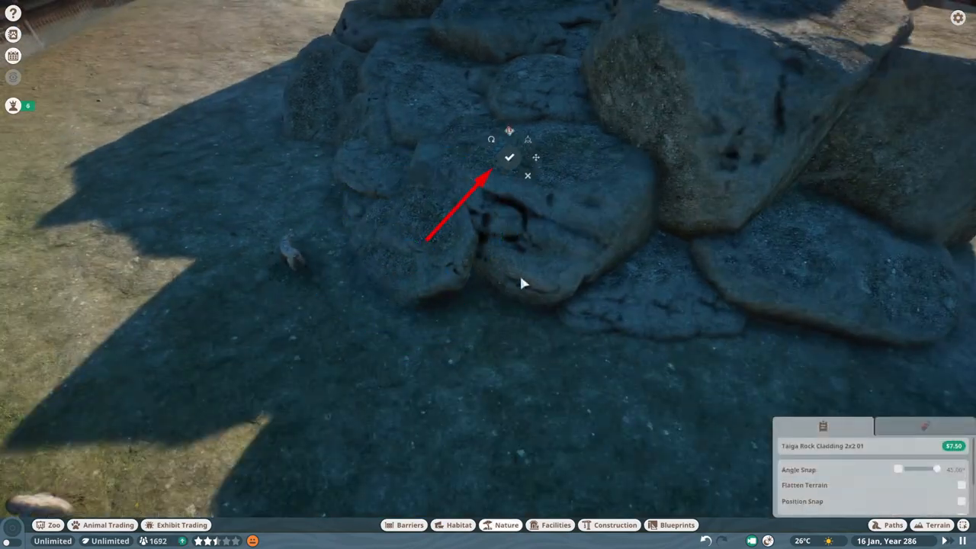
left_click(459, 525)
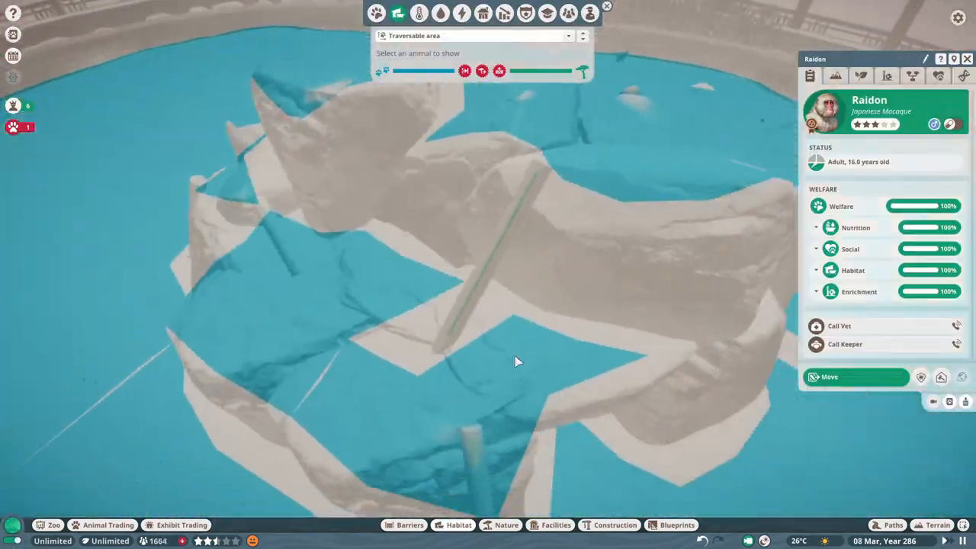
Step: Put climbing props atop the rocks, add a bordered bedding patch, and view habitat info
left_click(458, 525)
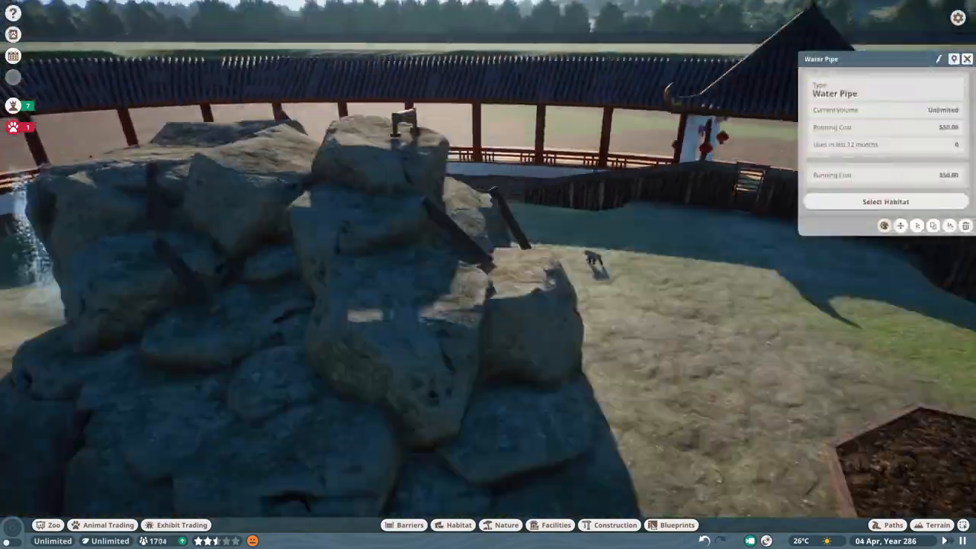
left_click(457, 525)
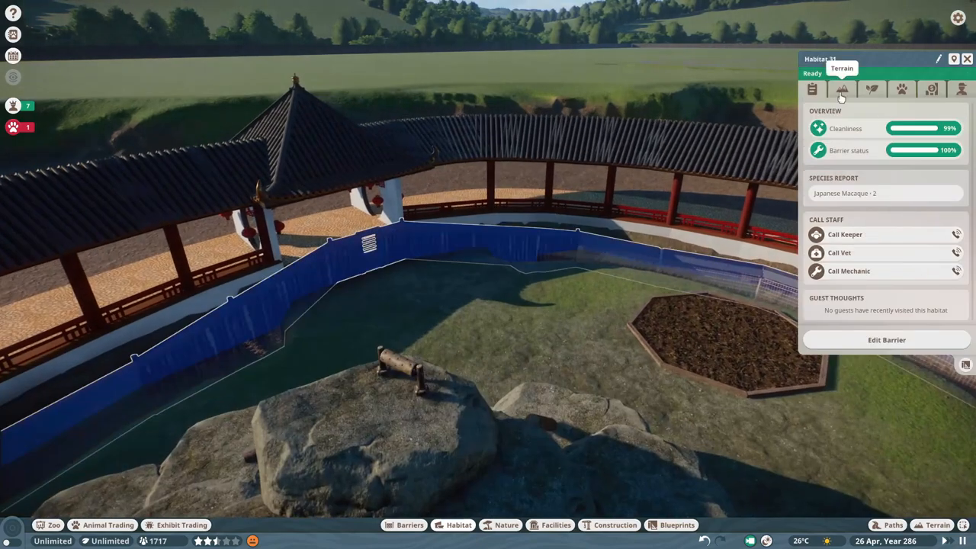
Step: Check habitat terrain and a macaque's details while placing Climbable Log 4m pieces
left_click(901, 89)
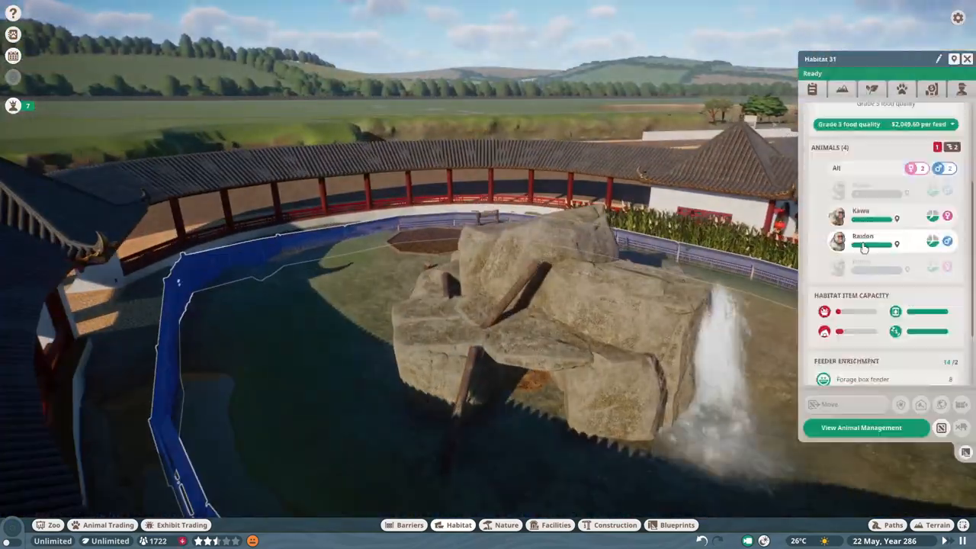
left_click(862, 218)
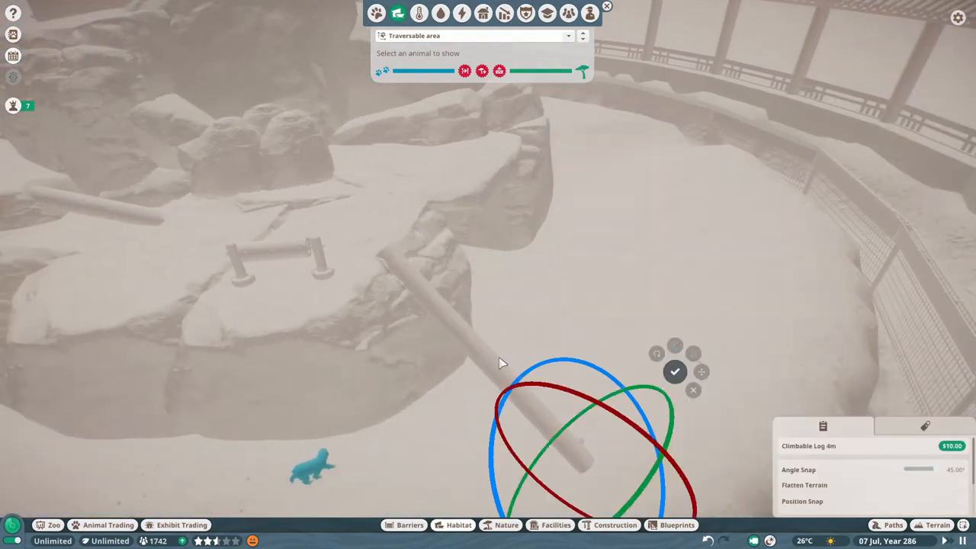
Step: Confirm a rotated Climbable Log 2m among the rocks and turn off the heatmap
left_click(675, 372)
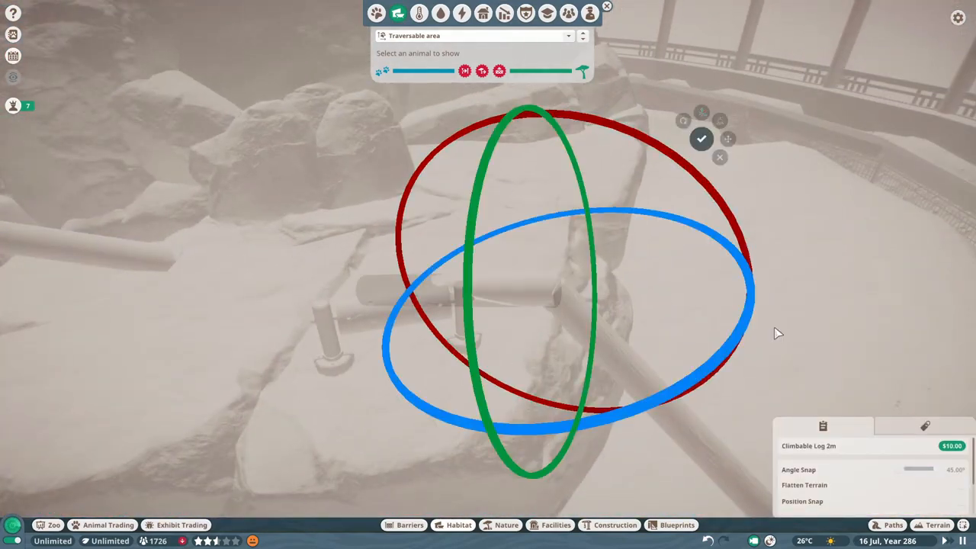
left_click(701, 139)
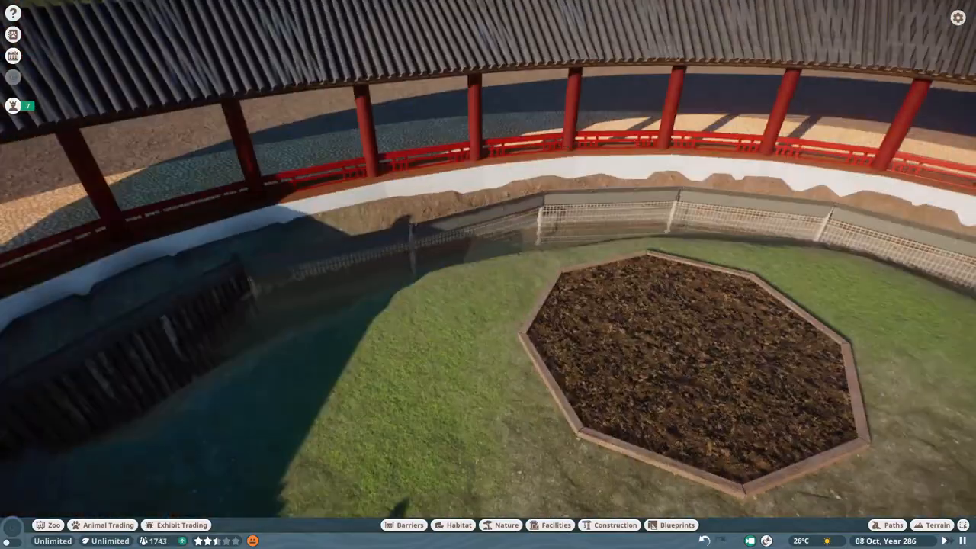
left_click(506, 524)
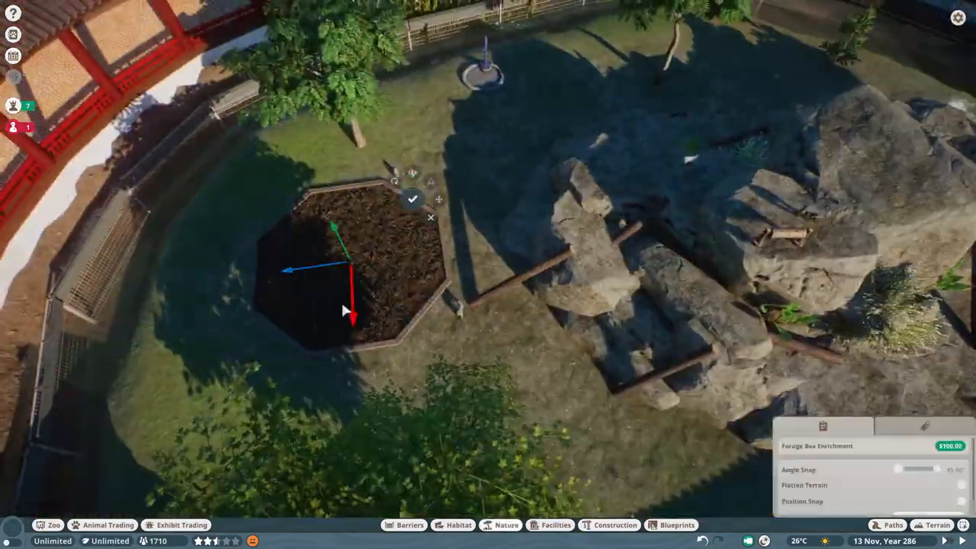
Step: Confirm the octagonal bedding patch's new spot beside the rock feature
left_click(506, 525)
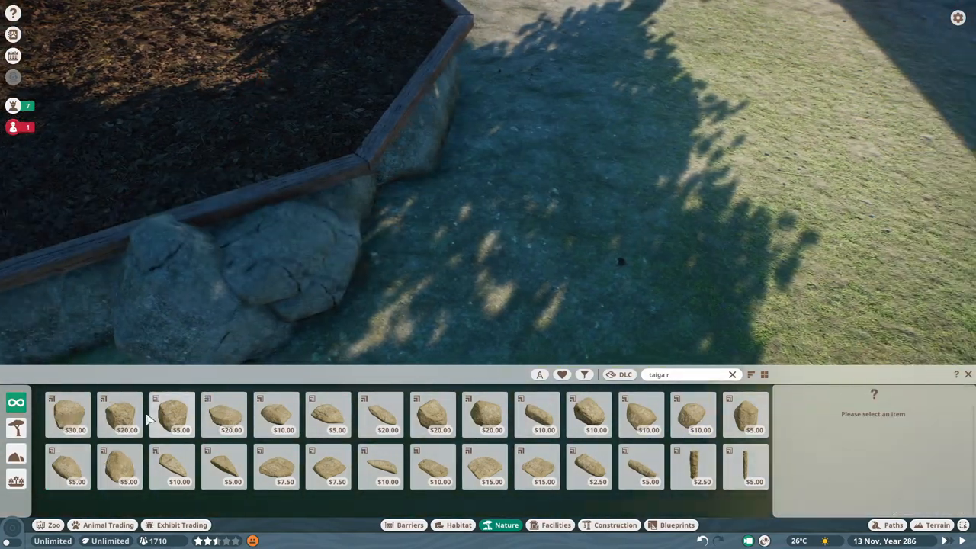
Step: Border the bedding patch with long taiga rocks and flat rock cladding pieces
left_click(328, 466)
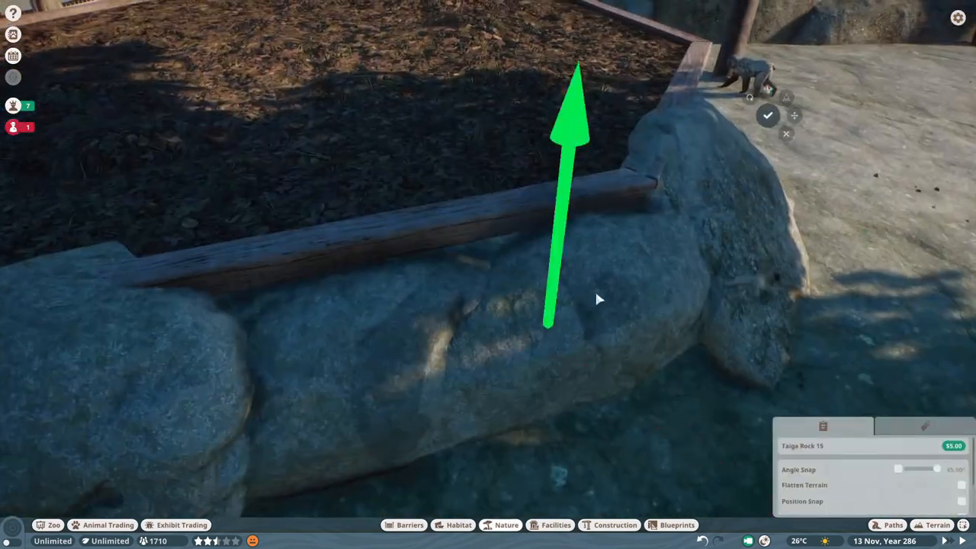
left_click(506, 525)
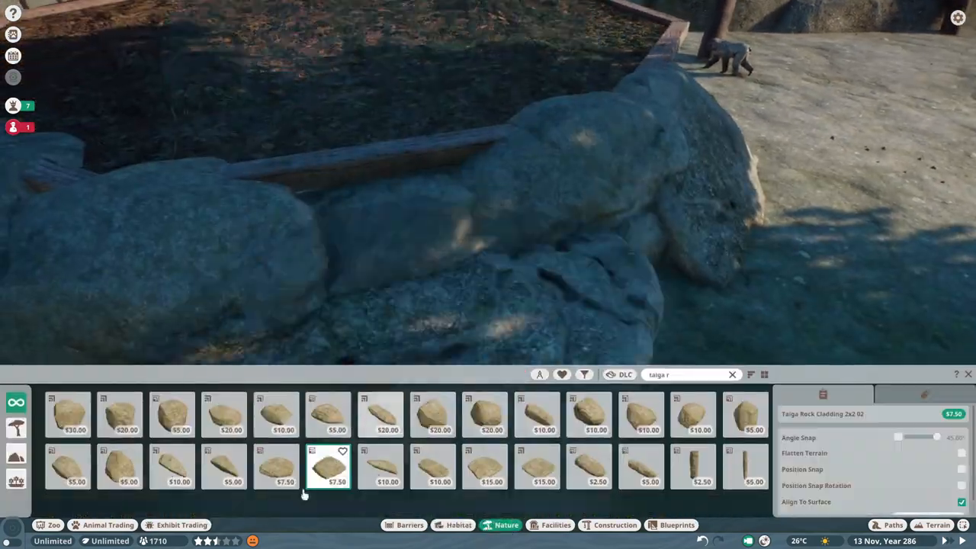
left_click(745, 414)
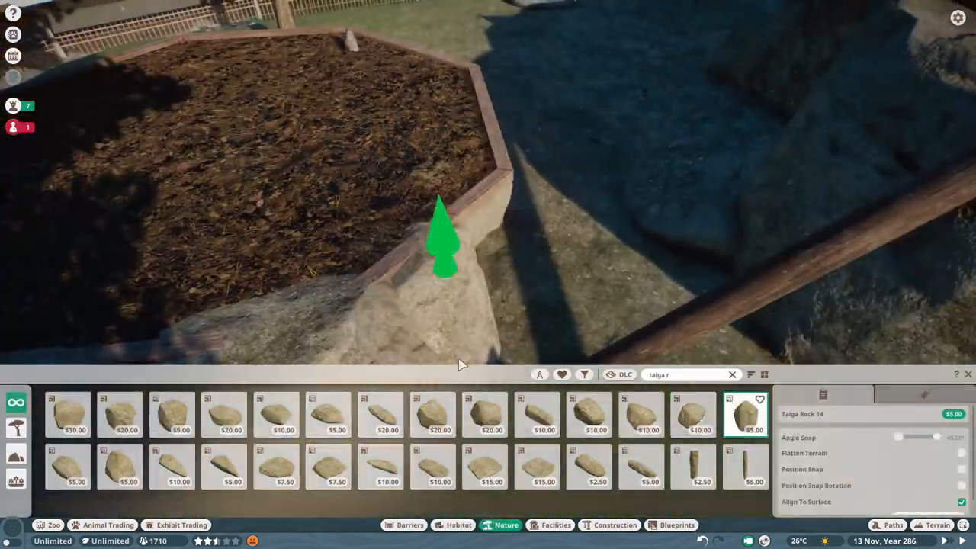
left_click(692, 414)
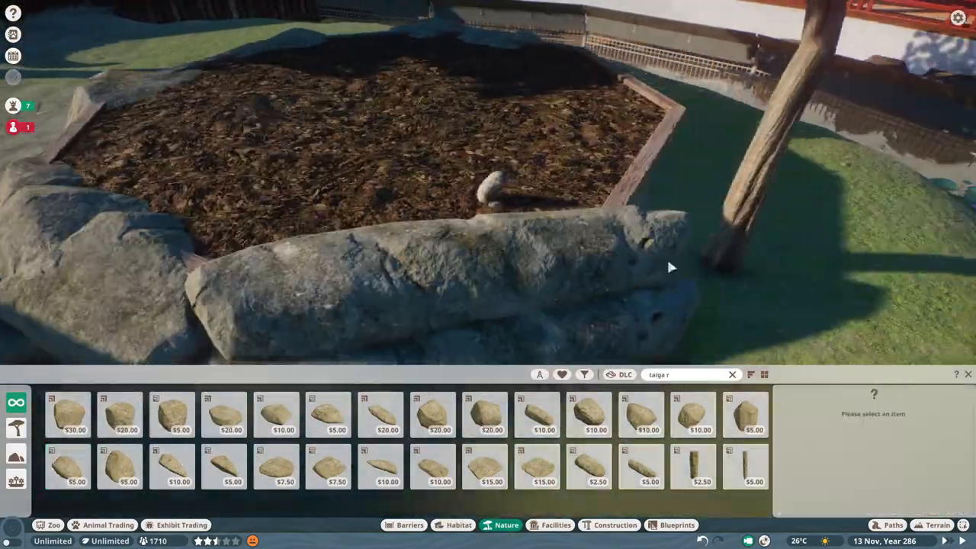
left_click(693, 414)
type("reeds")
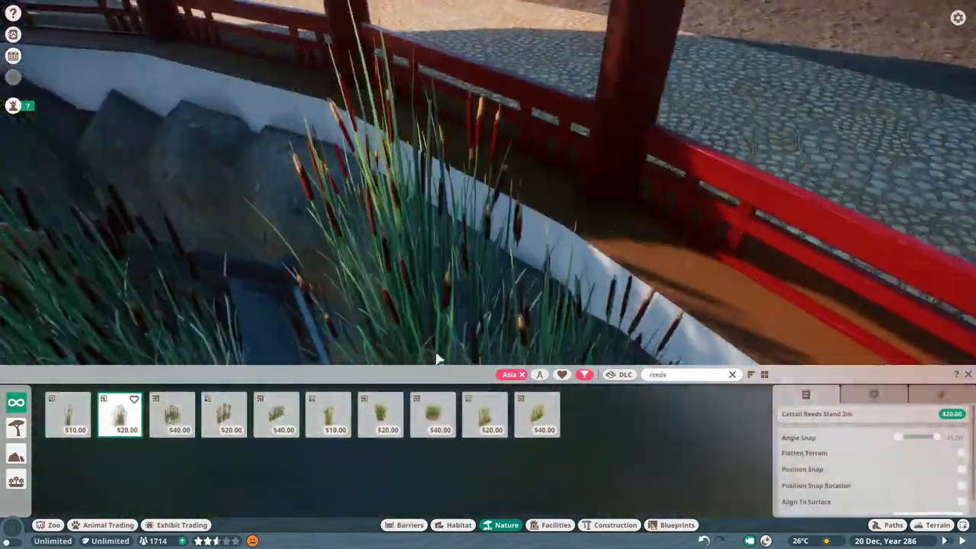
Step: Search 'taiga r' and set a large rock against the habitat wall
type("taiga r")
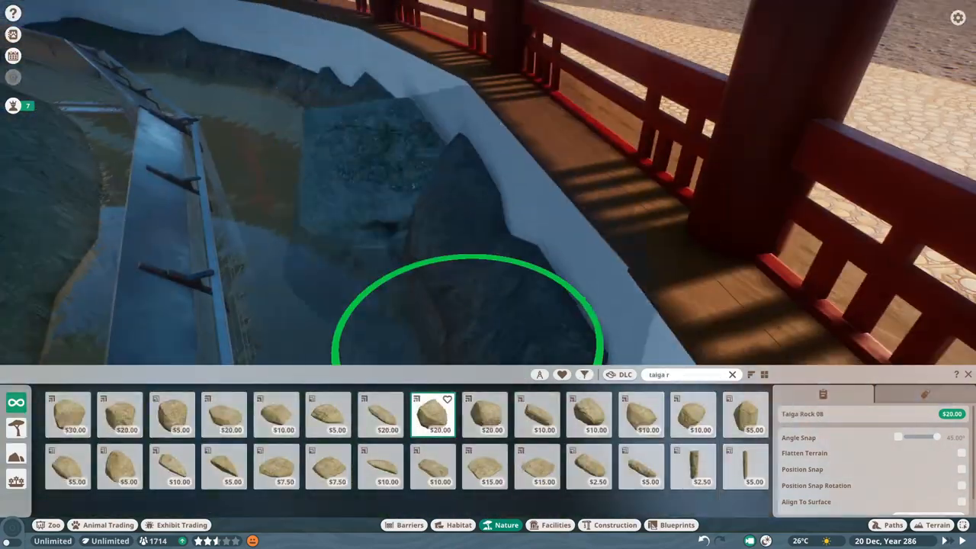
left_click(588, 414)
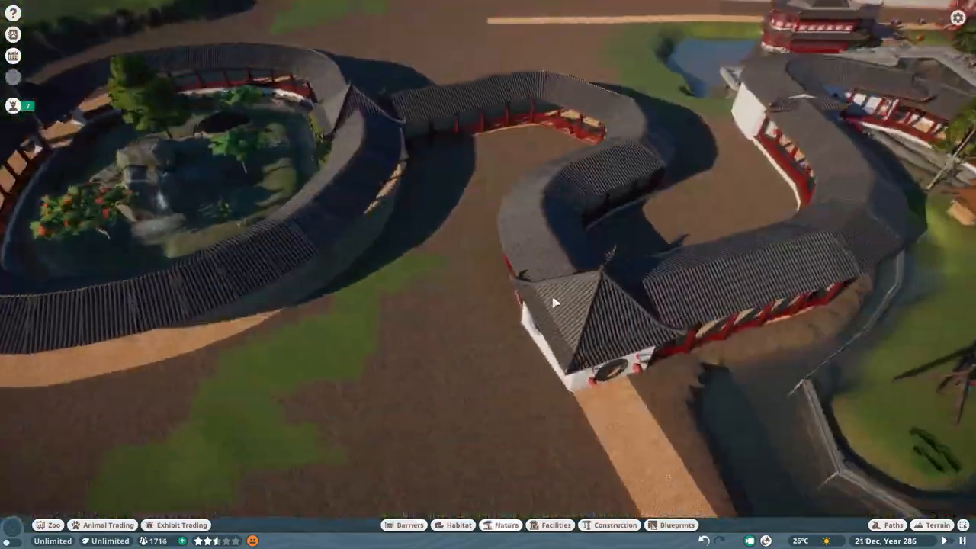
Step: Lower the ground beside the buildings into a channel around a raised plateau
left_click(936, 525)
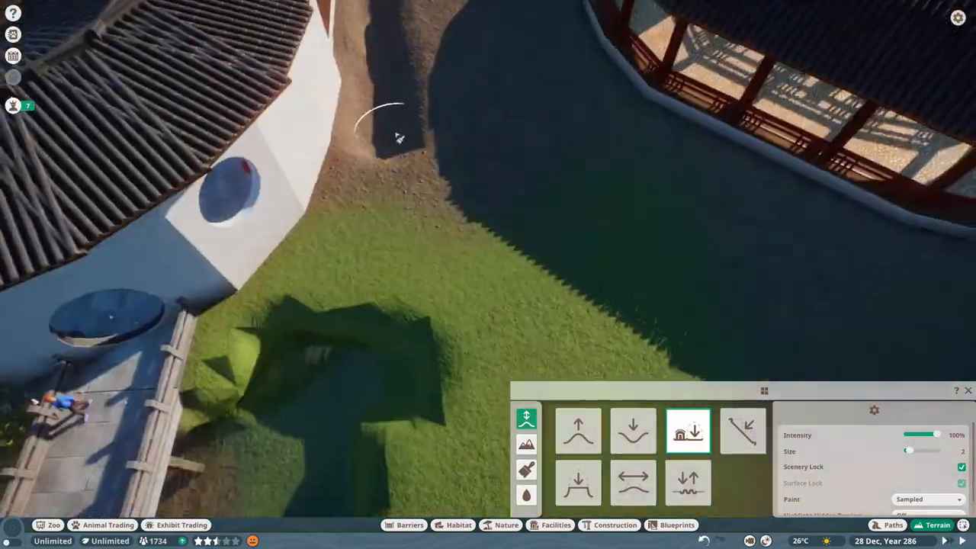
left_click(526, 495)
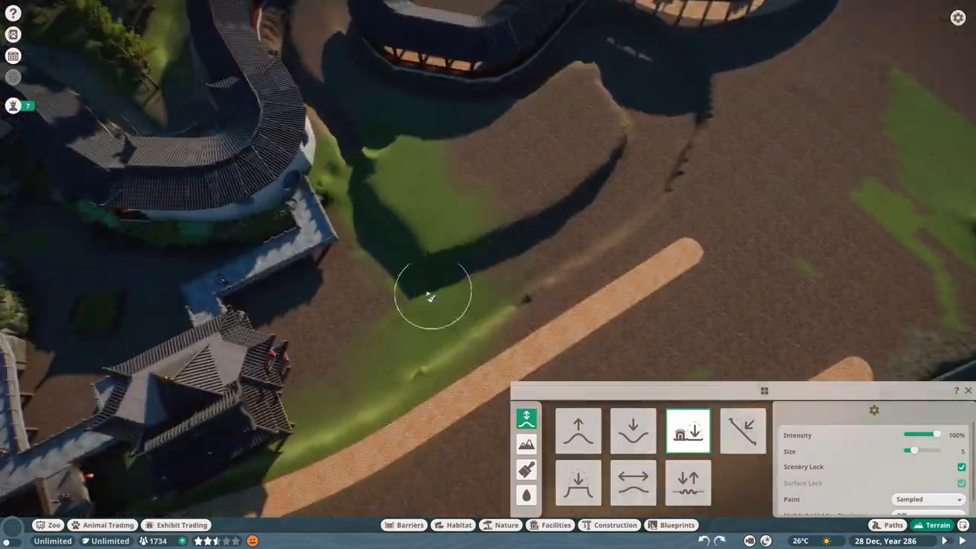
left_click(527, 494)
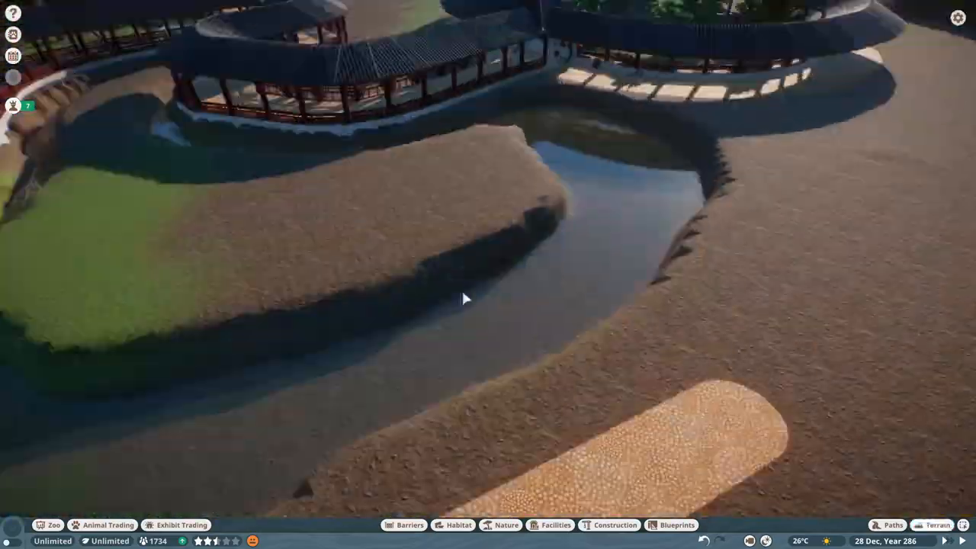
Step: Sculpt two more flat-topped terraces into the terrain beside the courtyard building
left_click(938, 524)
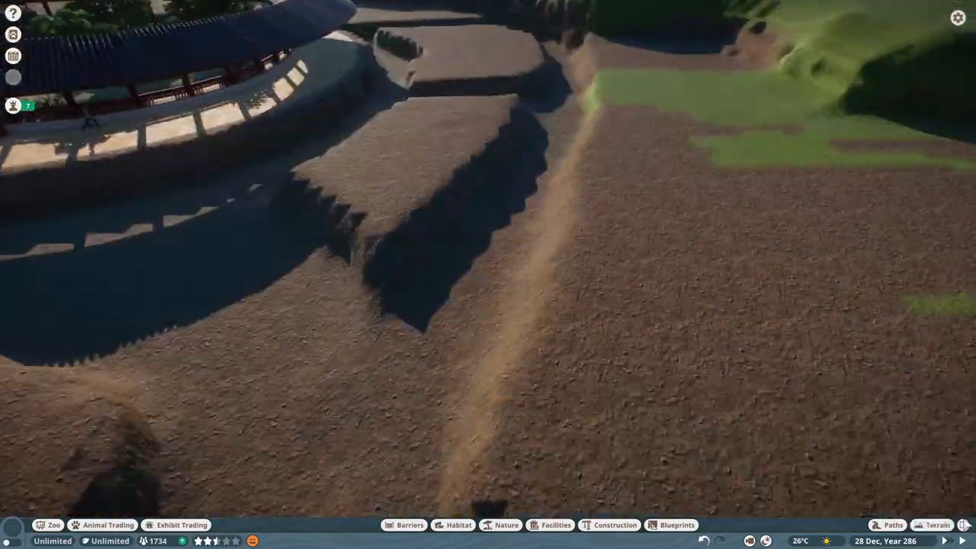
left_click(937, 525)
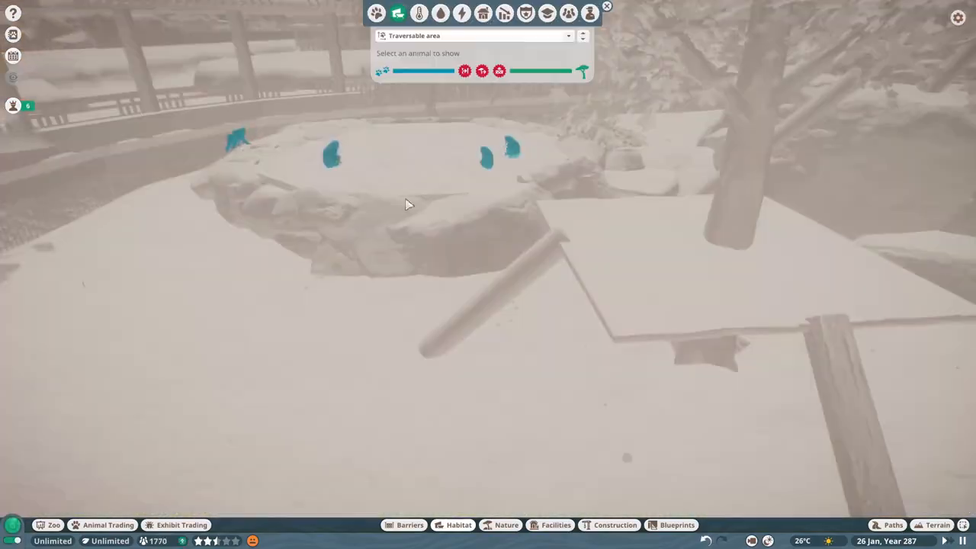
Step: Close the traversable-area heatmap to show the habitat's waterfall rock, trees and reeds normally
left_click(594, 157)
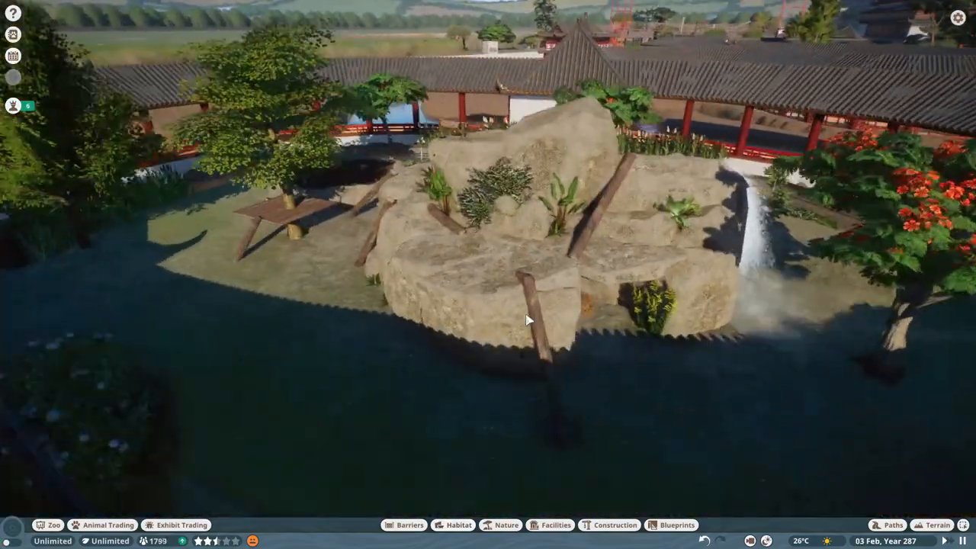
left_click(506, 525)
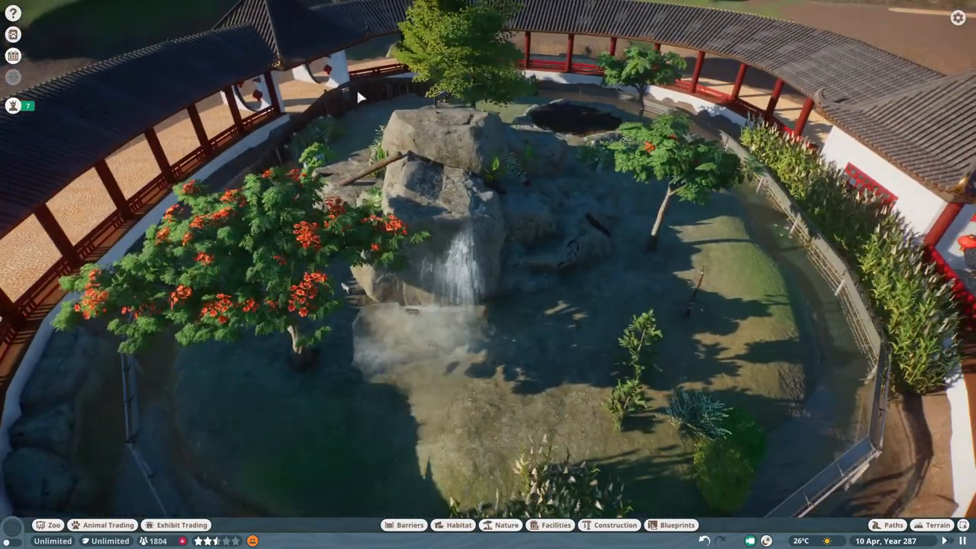
Step: Check the escaped macaque's status and start a barrier wall along the rocky habitat edge
left_click(458, 524)
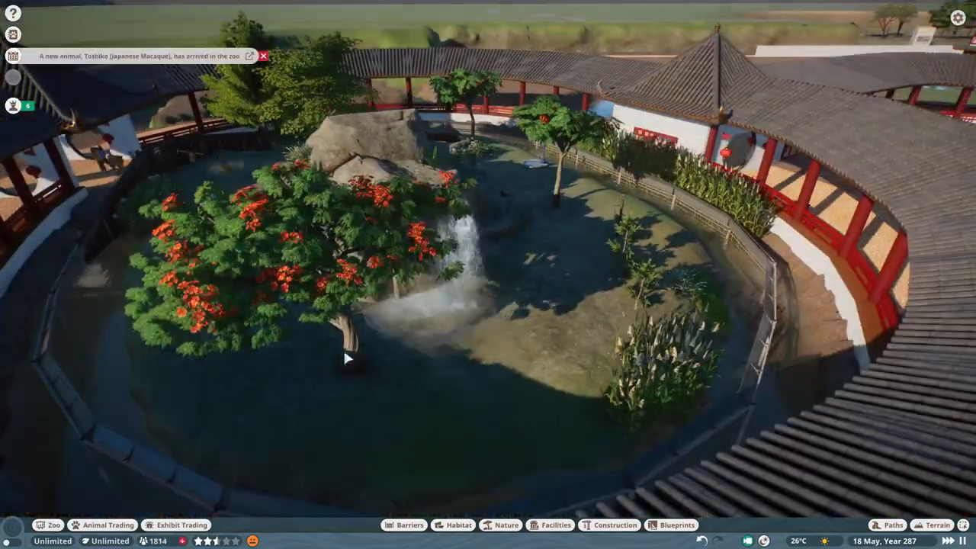
left_click(347, 358)
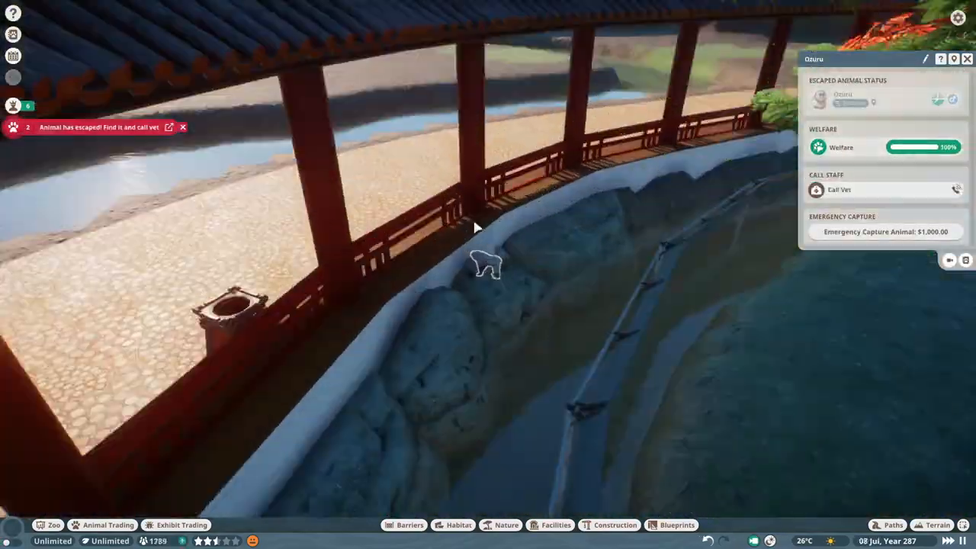
left_click(409, 524)
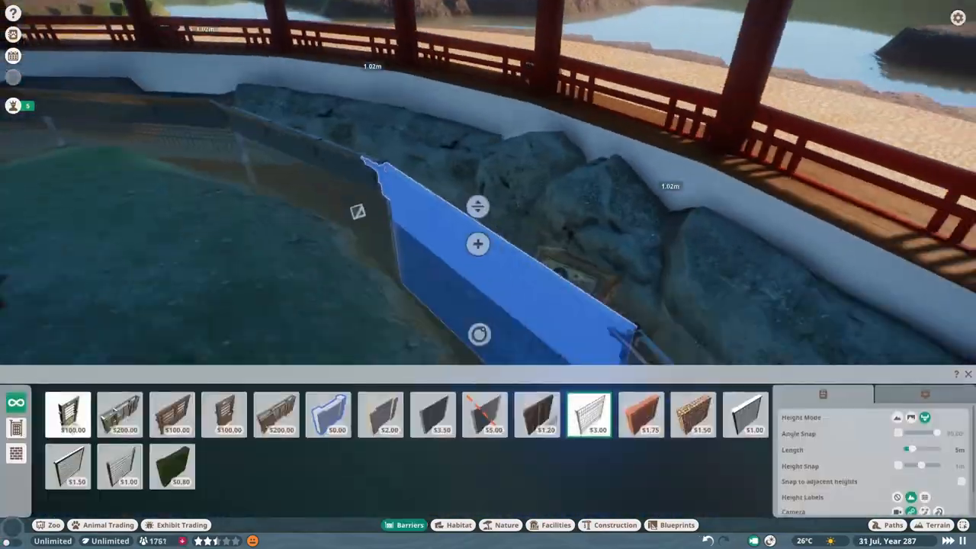